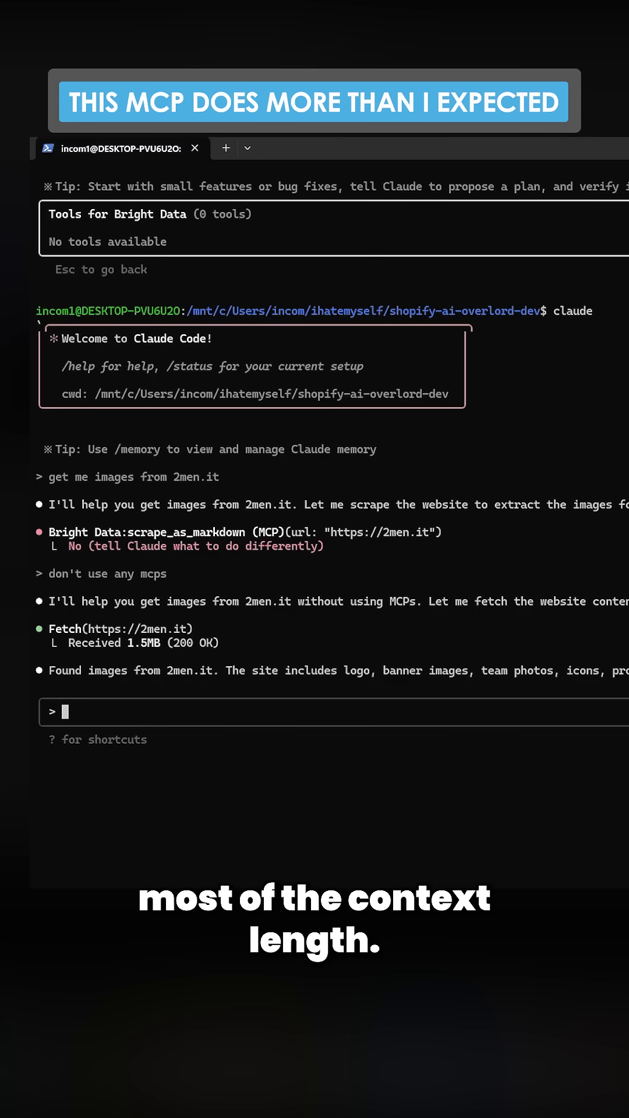
pyautogui.moveTo(428, 720)
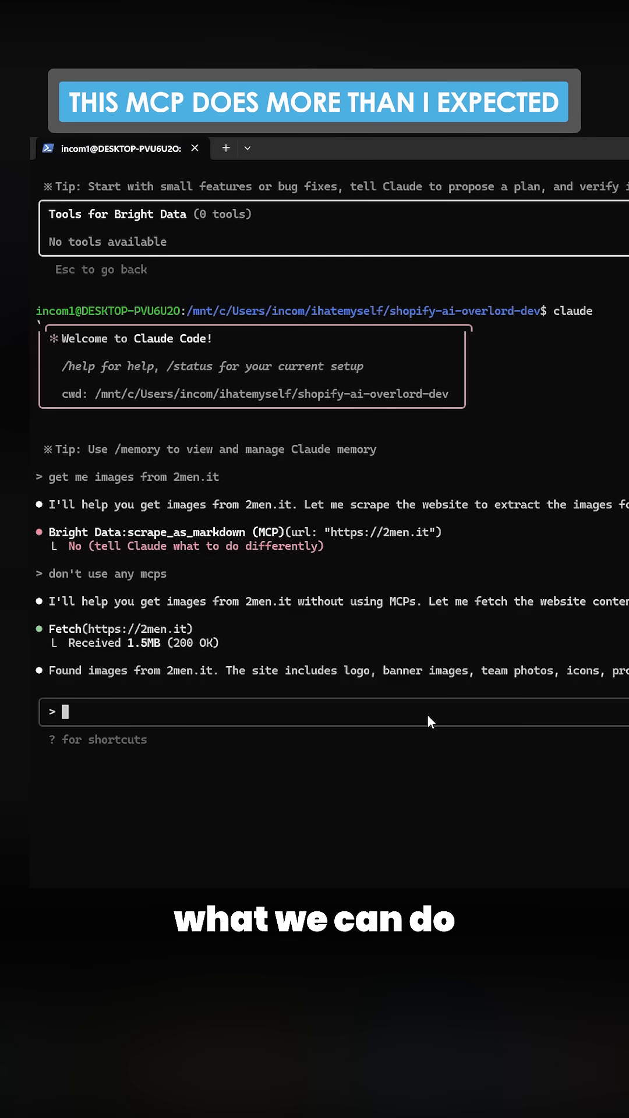
pyautogui.write('now use the bright data mcp')
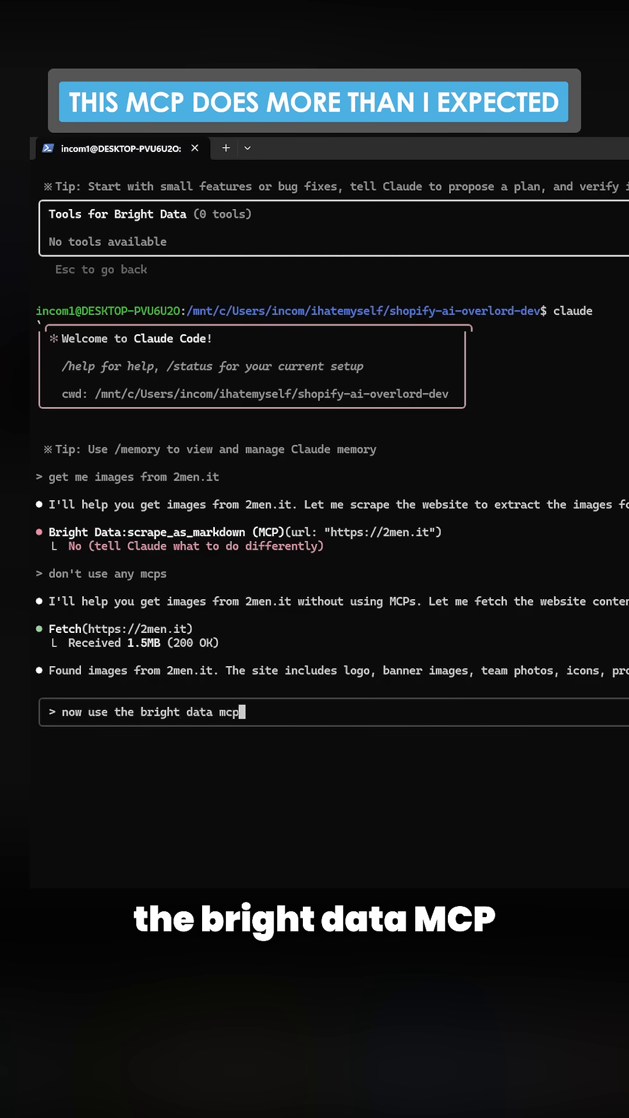